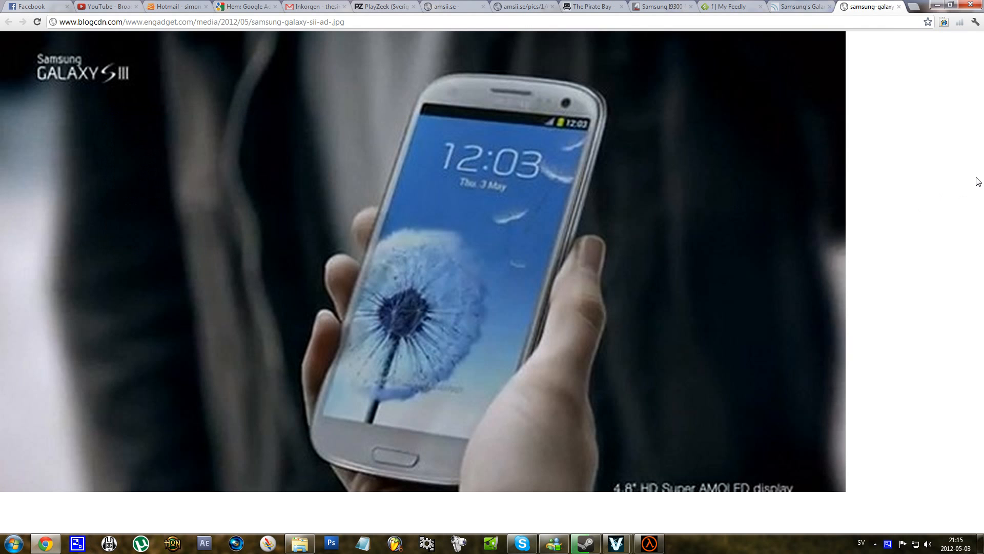
pyautogui.moveTo(544, 230)
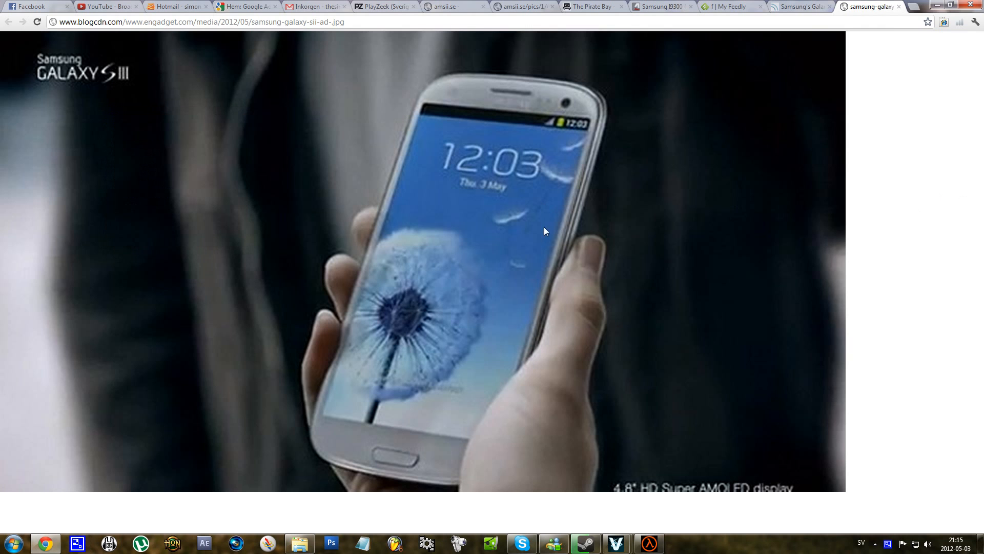
pyautogui.moveTo(911, 219)
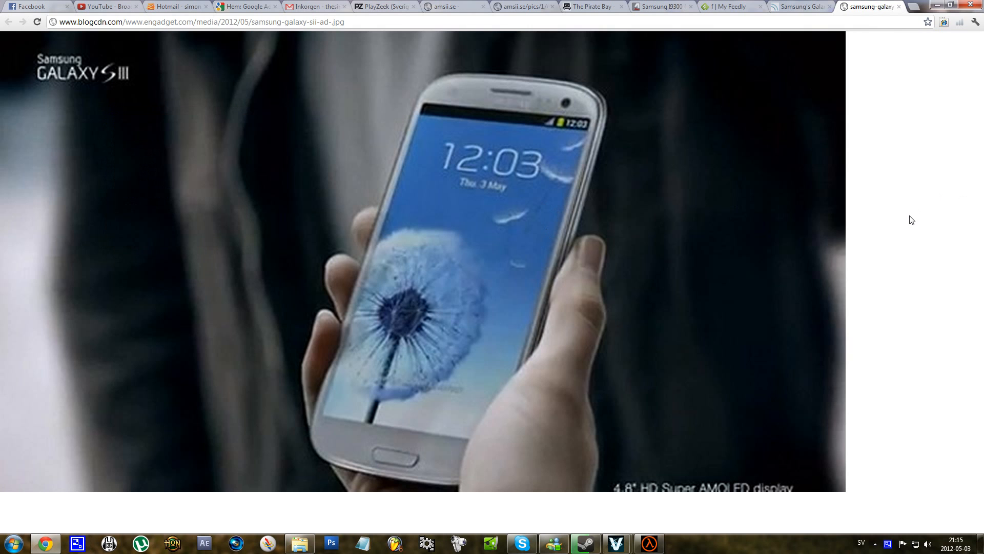
pyautogui.moveTo(910, 210)
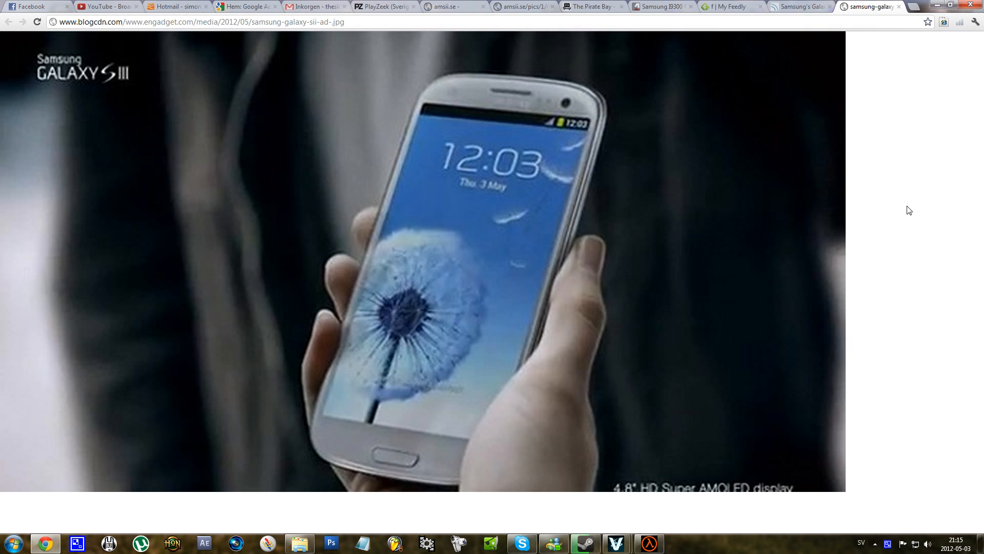
pyautogui.moveTo(932, 235)
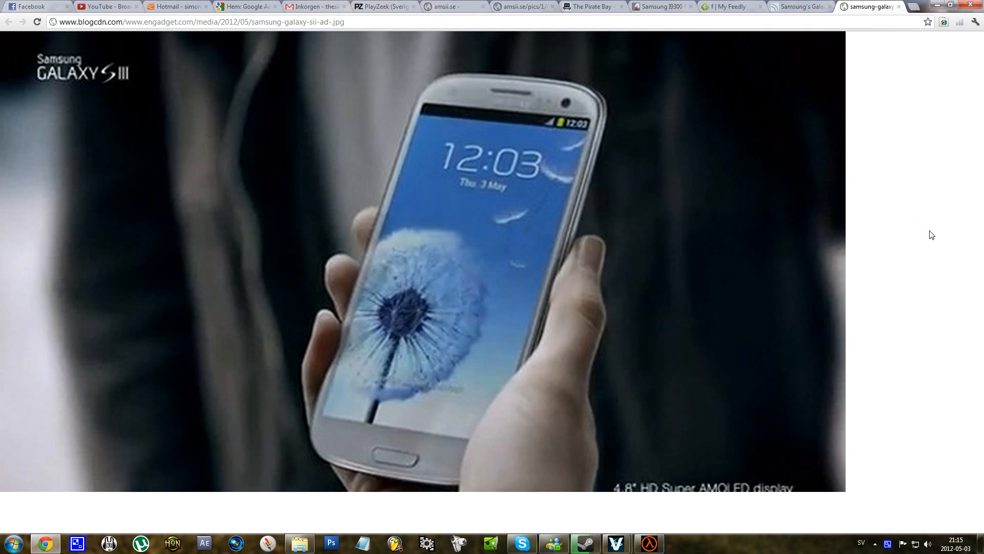
pyautogui.moveTo(981, 236)
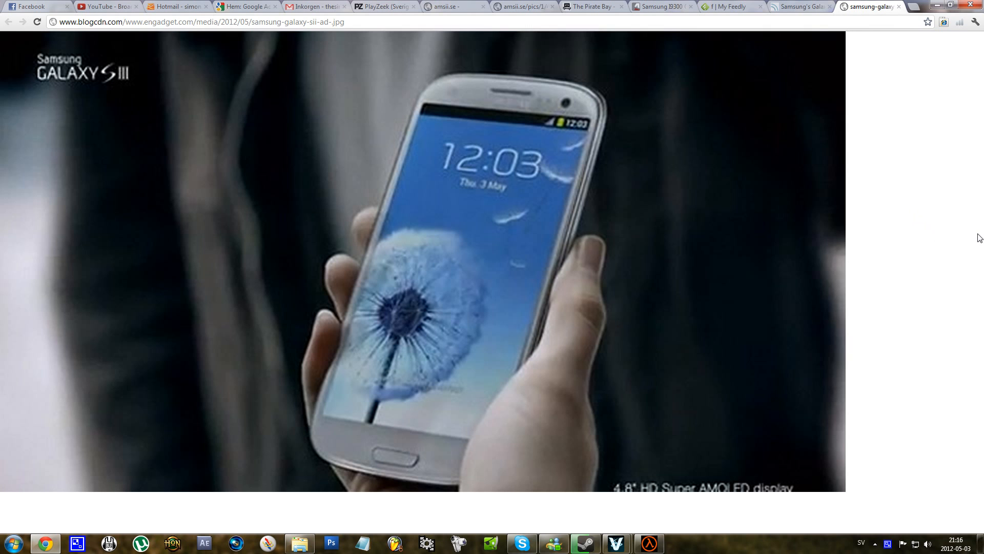
pyautogui.moveTo(941, 248)
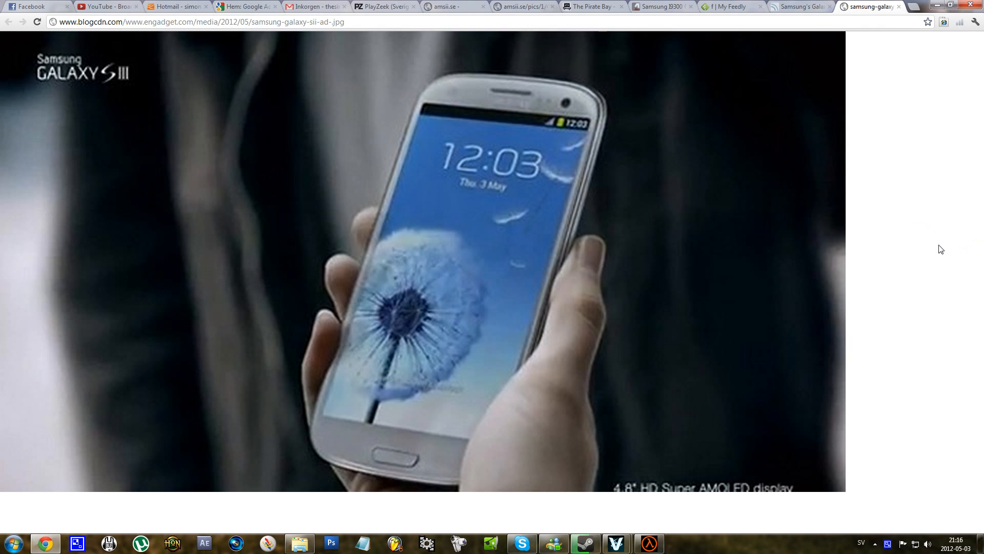
pyautogui.moveTo(955, 174)
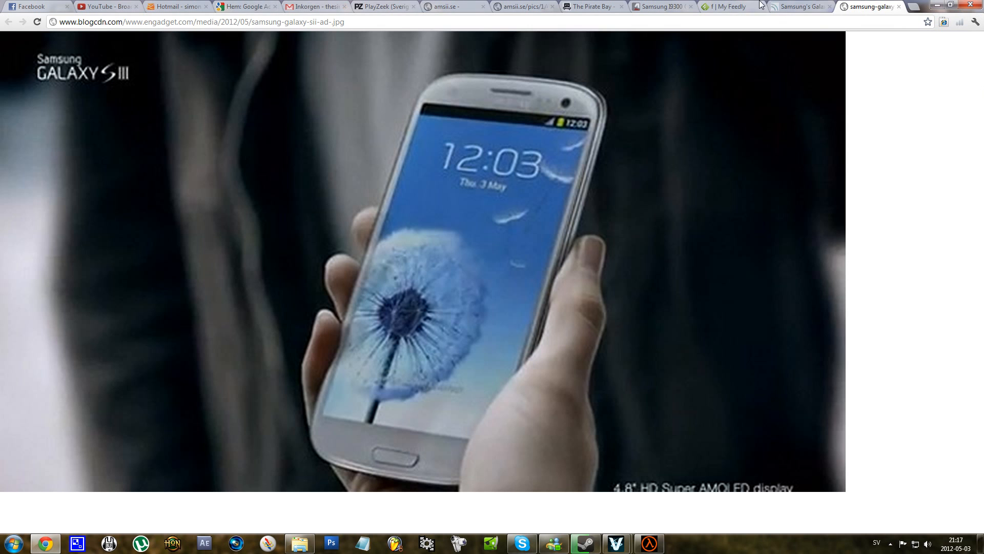
# Step: Switch to the Samsung I9300 Galaxy S III tab and read down to the features list
pyautogui.click(661, 6)
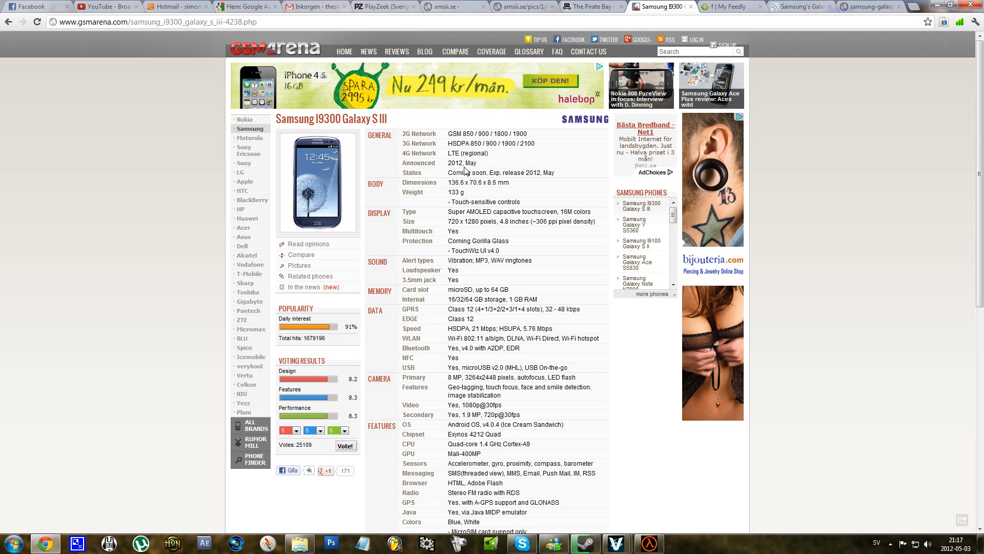
pyautogui.moveTo(480, 165)
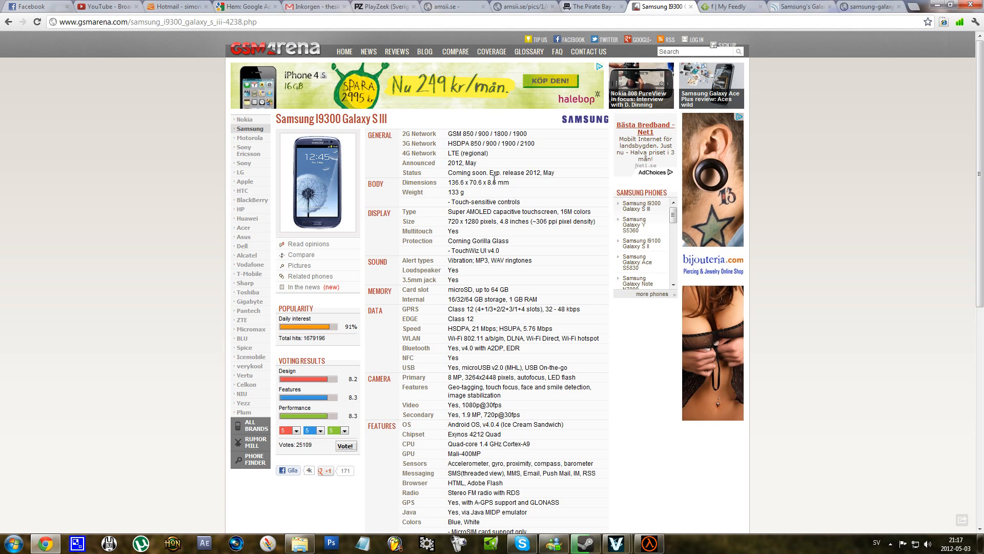
pyautogui.moveTo(413, 207)
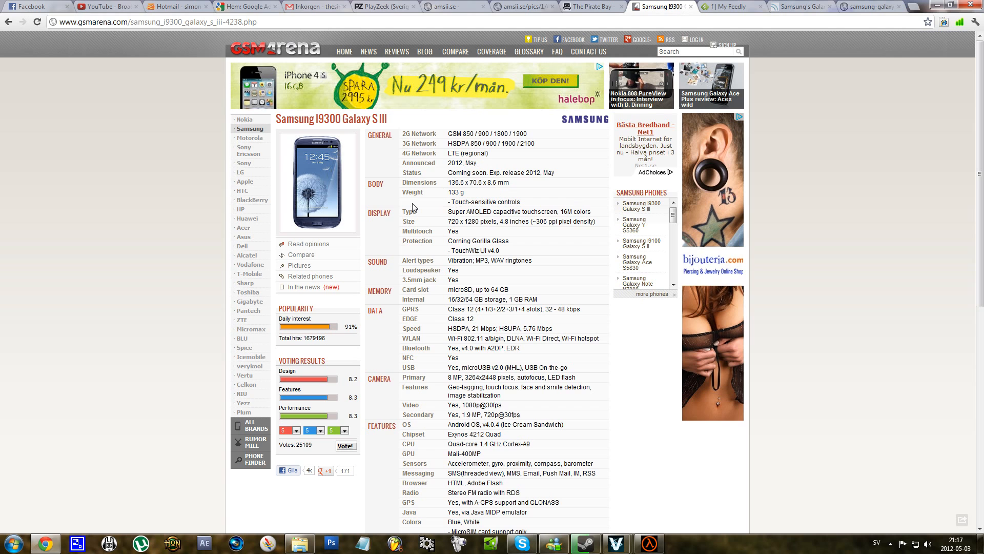
pyautogui.moveTo(482, 200)
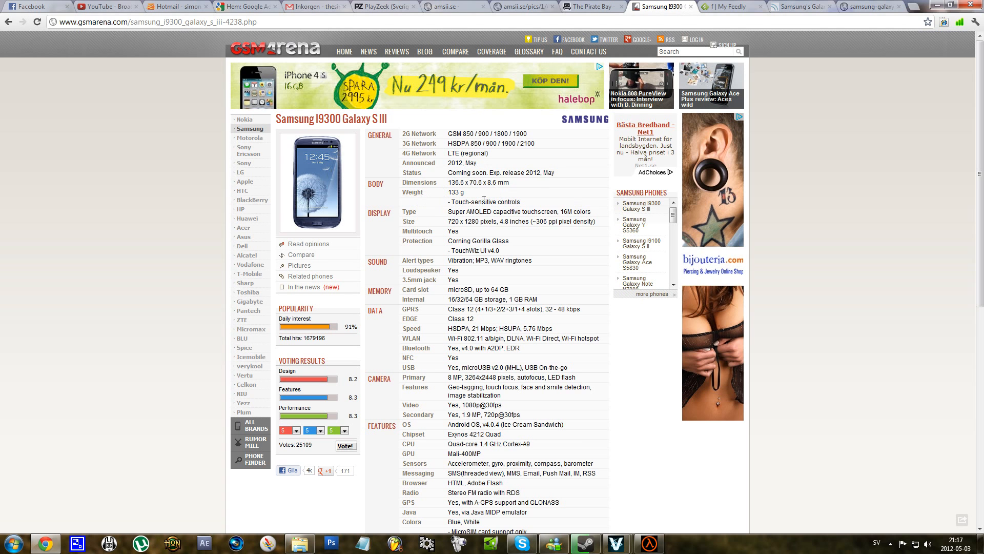
pyautogui.moveTo(515, 201)
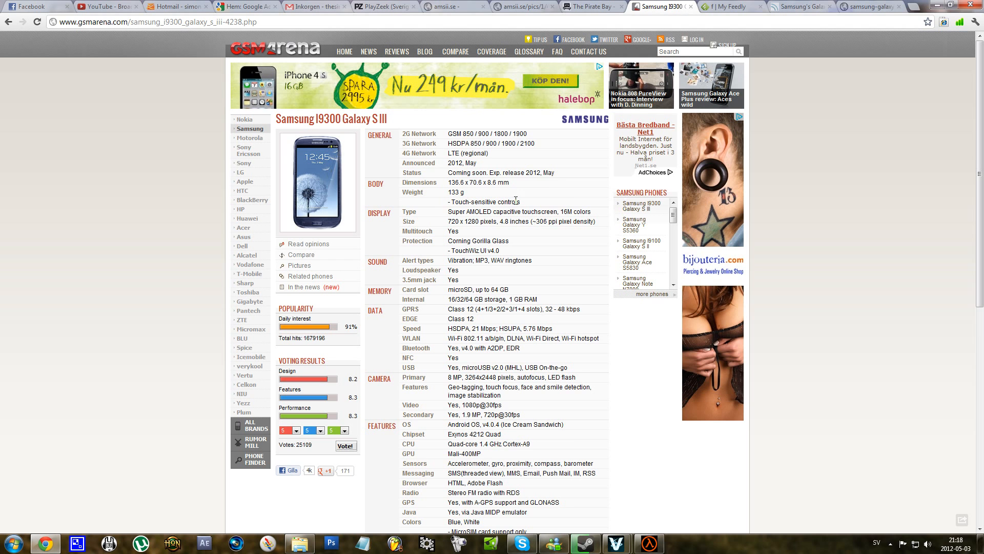
pyautogui.moveTo(479, 199)
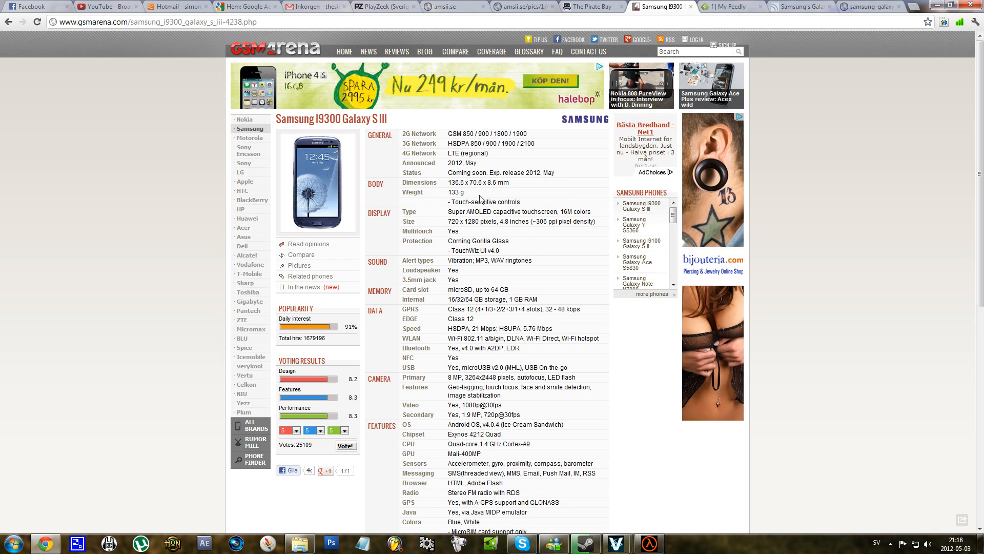
pyautogui.moveTo(577, 287)
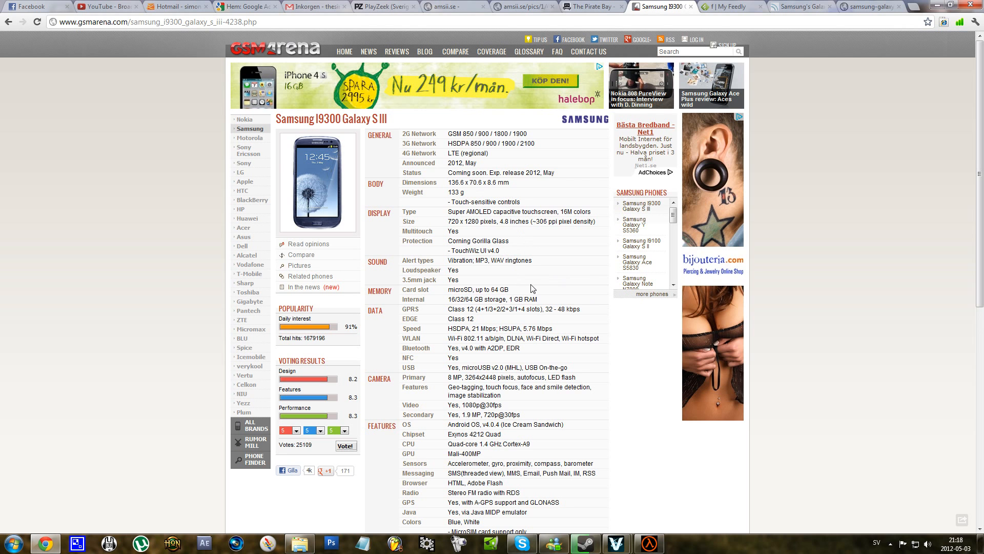
pyautogui.moveTo(548, 297)
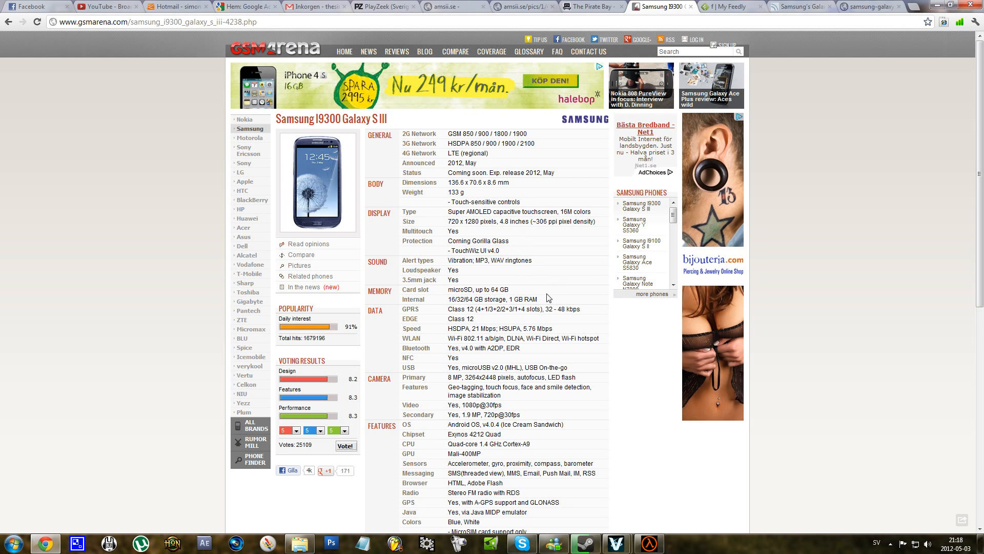
pyautogui.moveTo(546, 299)
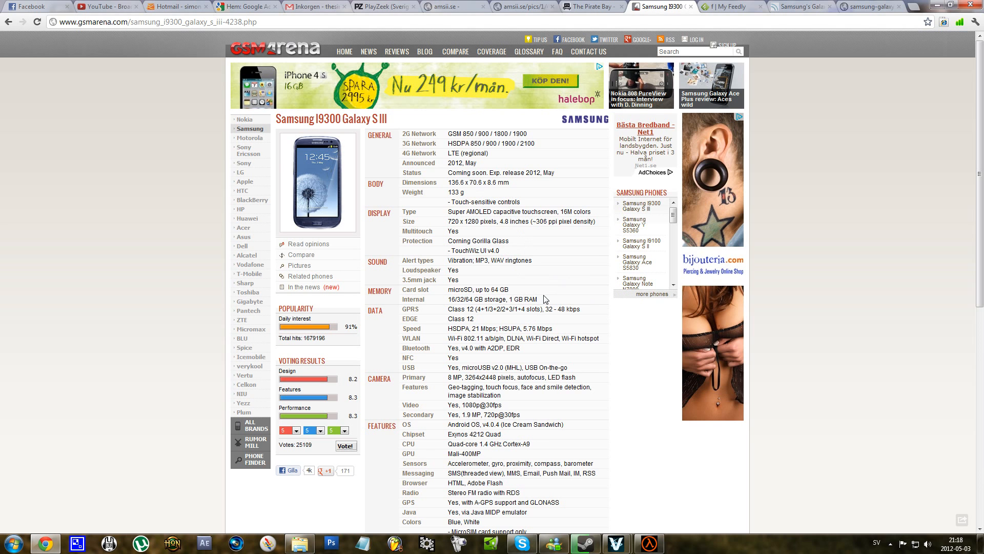
pyautogui.moveTo(599, 255)
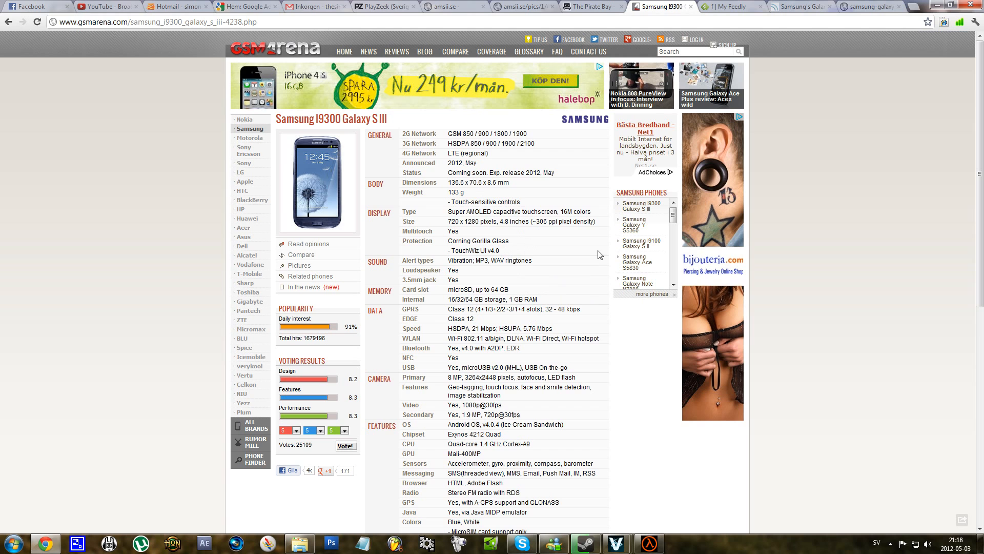
pyautogui.moveTo(594, 335)
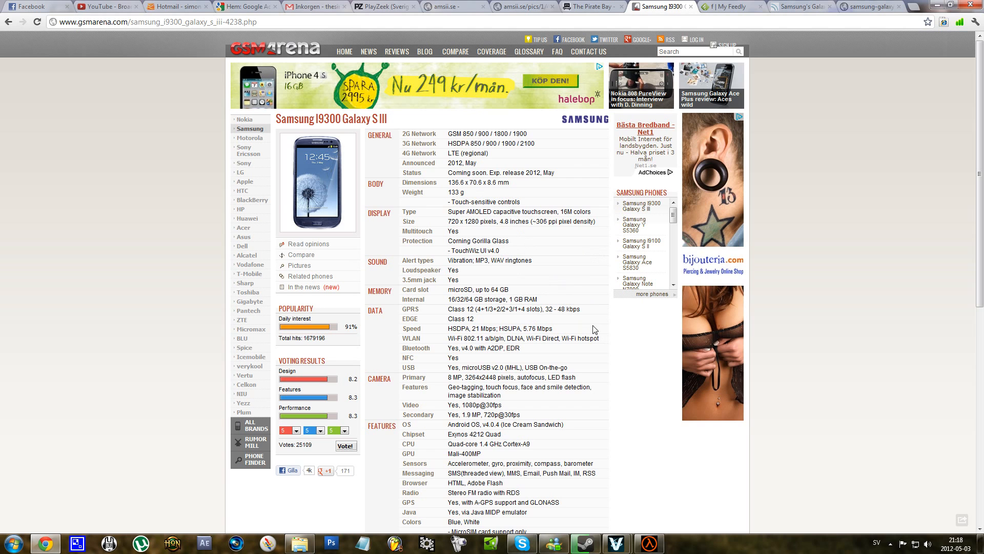
pyautogui.moveTo(588, 326)
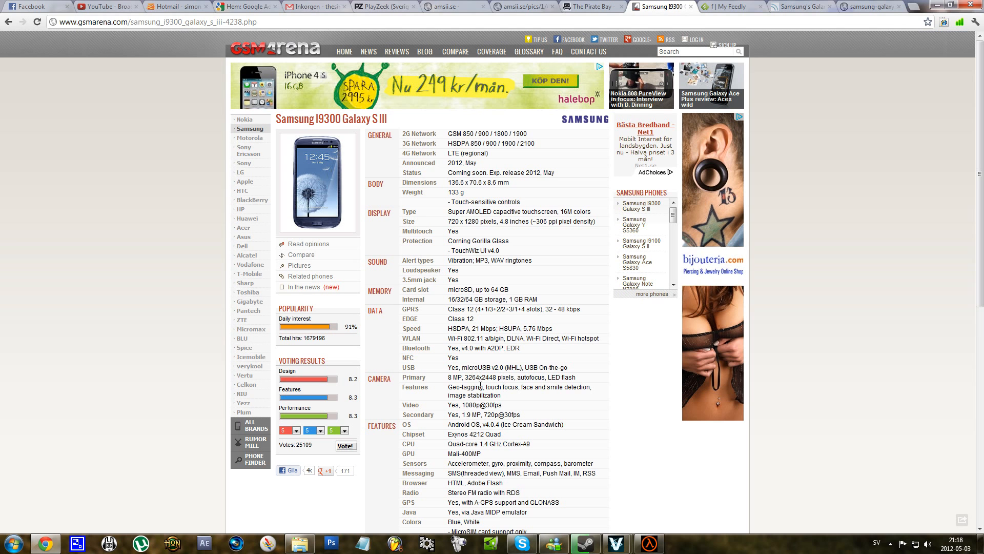
pyautogui.moveTo(457, 357)
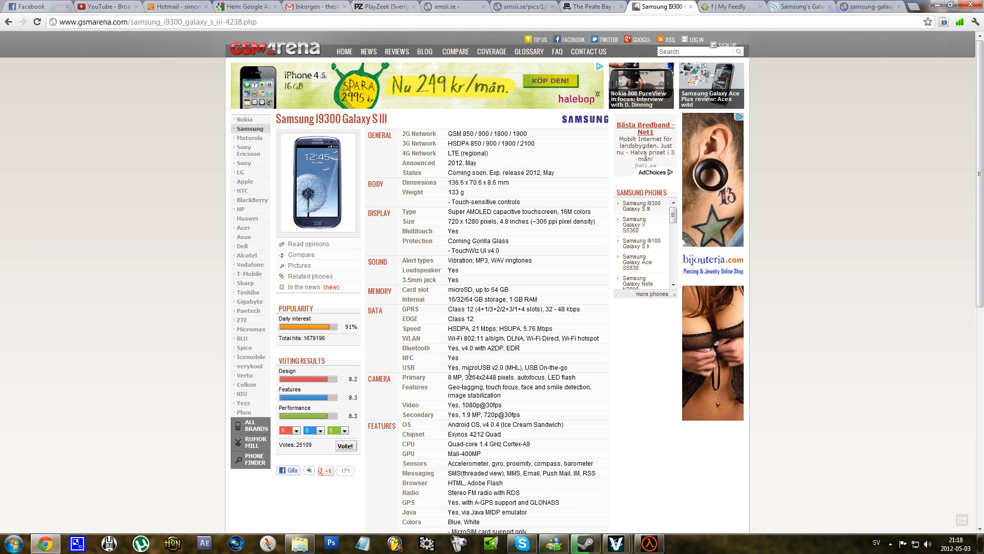
pyautogui.moveTo(551, 402)
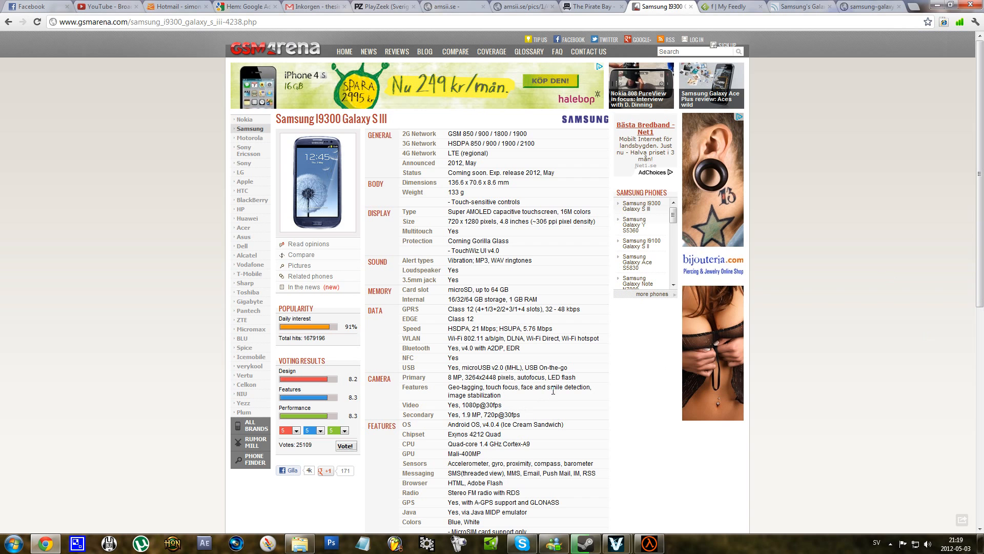
pyautogui.moveTo(601, 433)
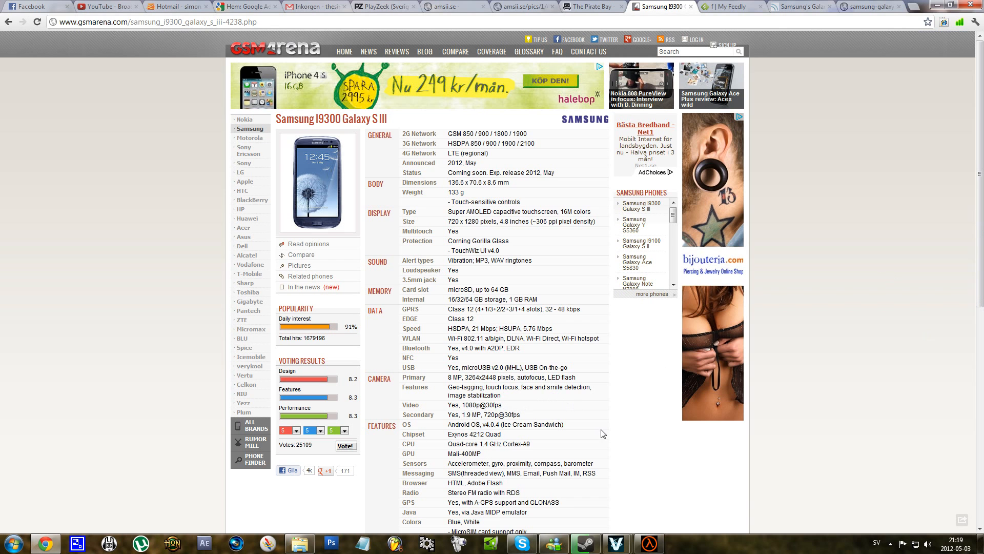
pyautogui.scroll(-3)
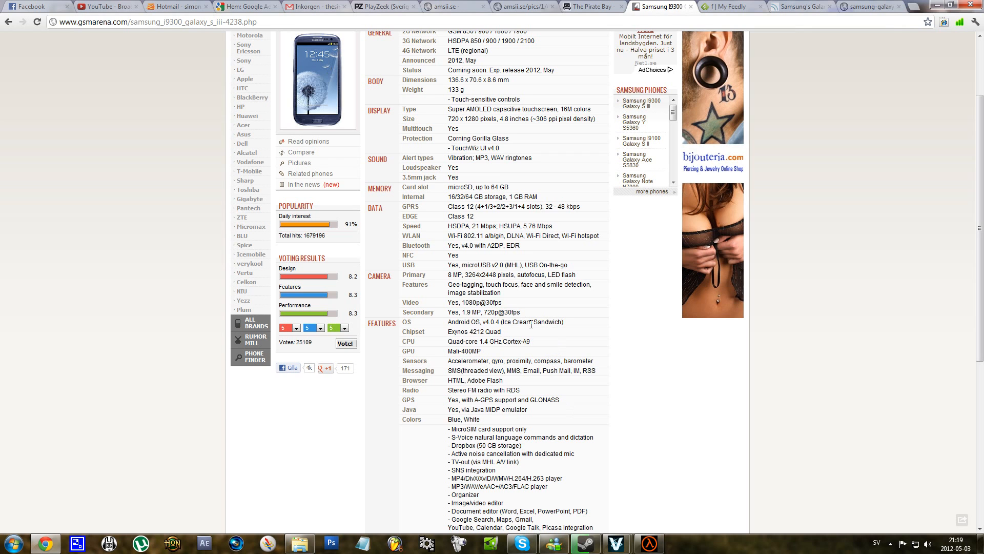
pyautogui.moveTo(530, 356)
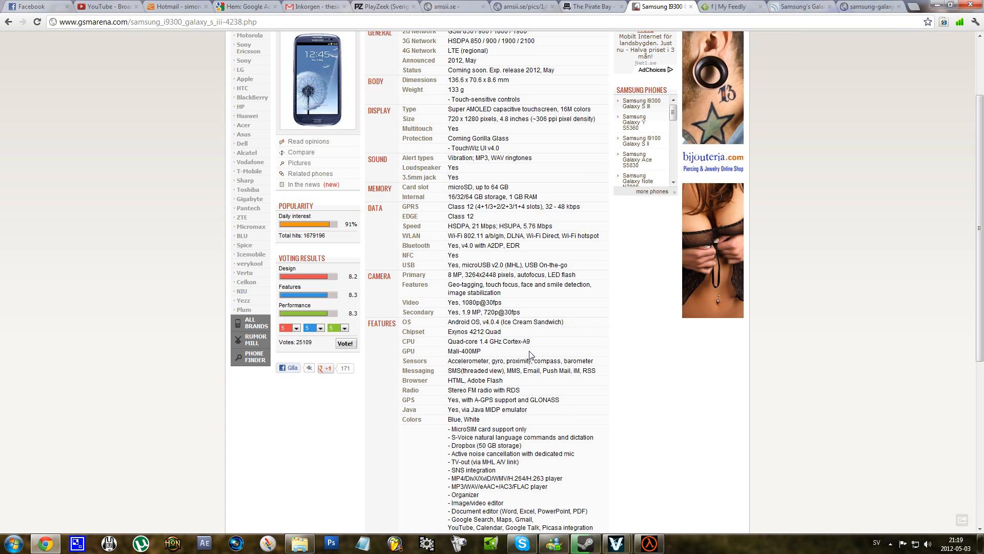
pyautogui.moveTo(560, 358)
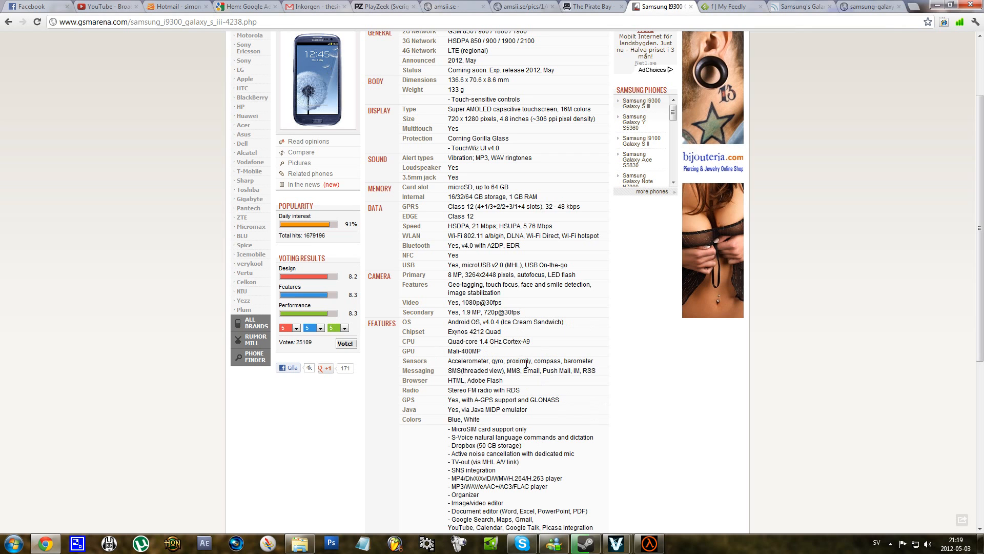
pyautogui.moveTo(475, 369)
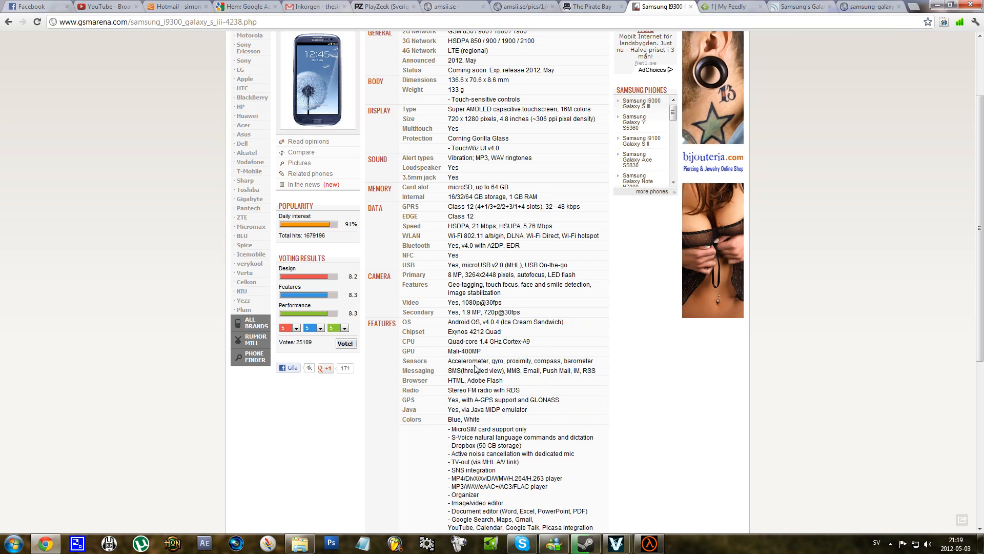
pyautogui.moveTo(533, 380)
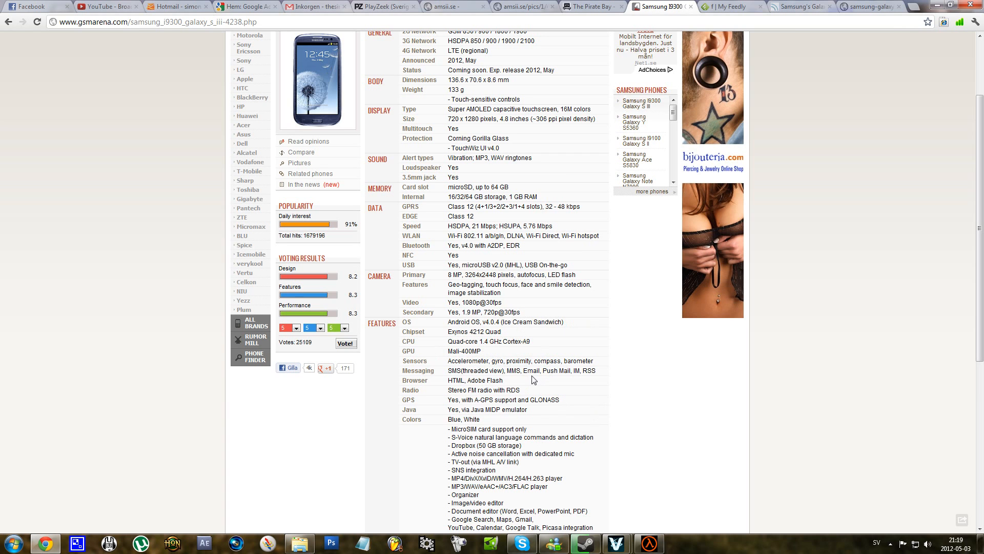
pyautogui.moveTo(645, 419)
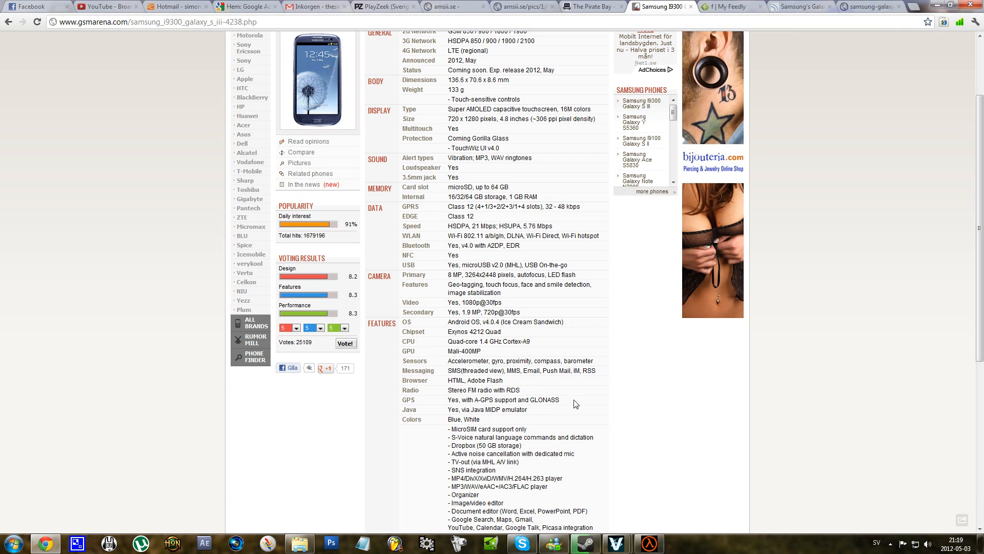
pyautogui.moveTo(480, 421)
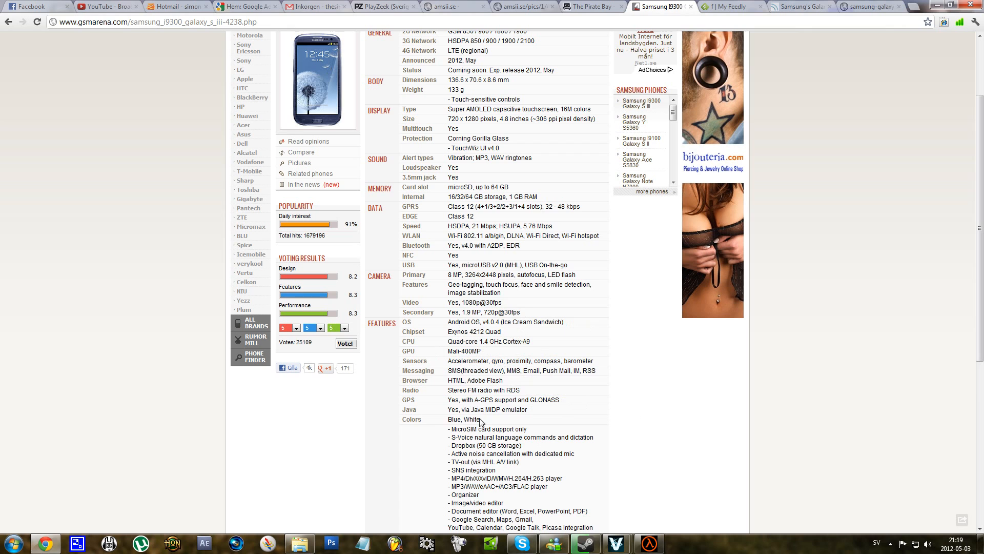
pyautogui.moveTo(546, 431)
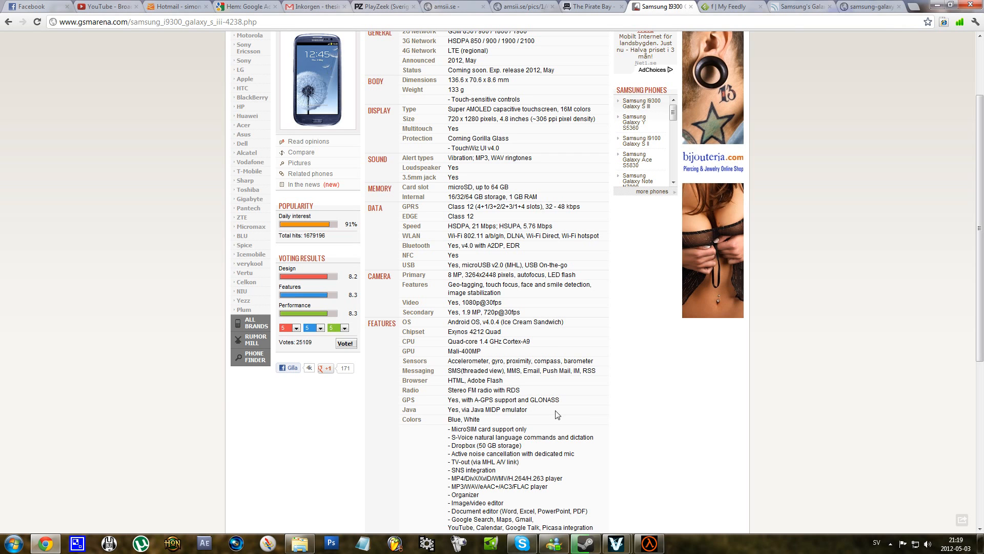
pyautogui.moveTo(448, 425)
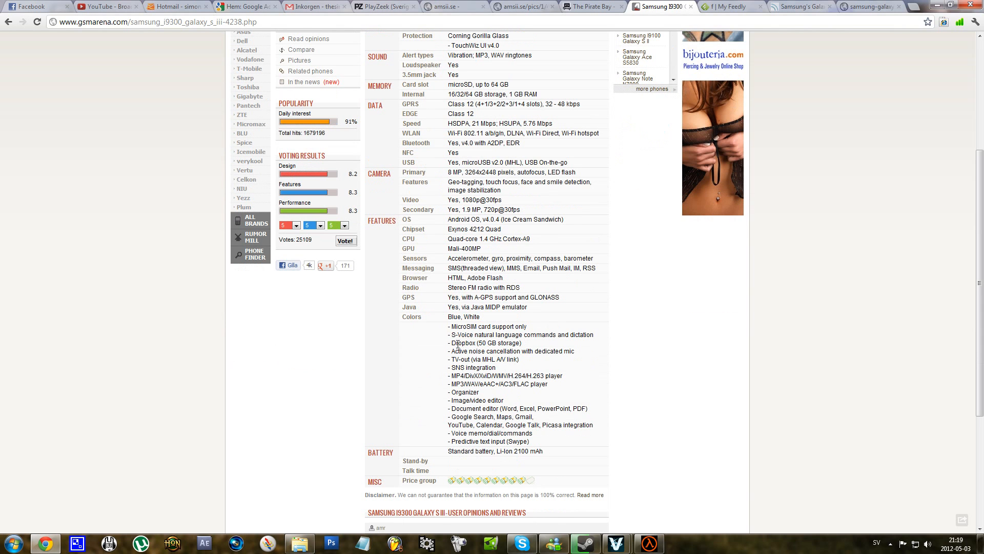
pyautogui.moveTo(529, 345)
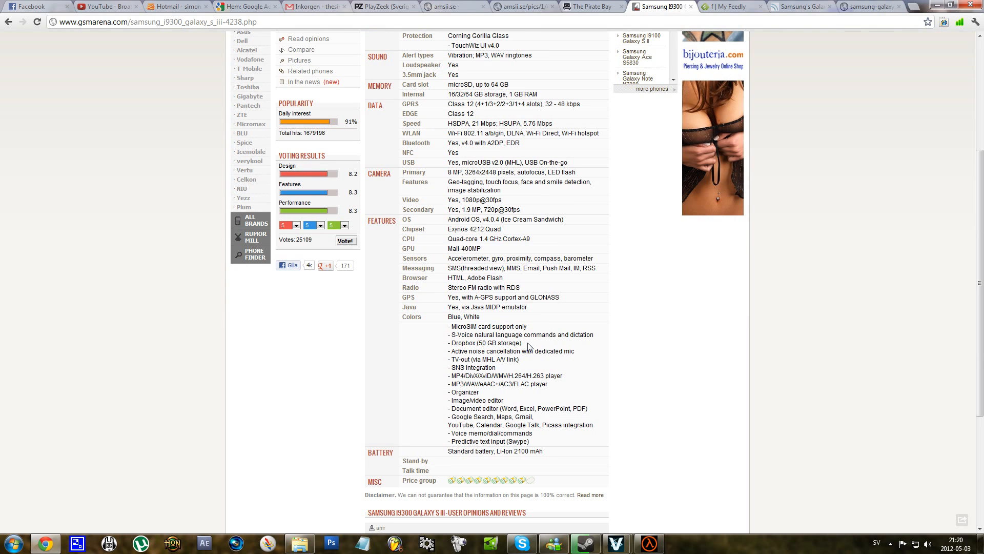
pyautogui.moveTo(520, 364)
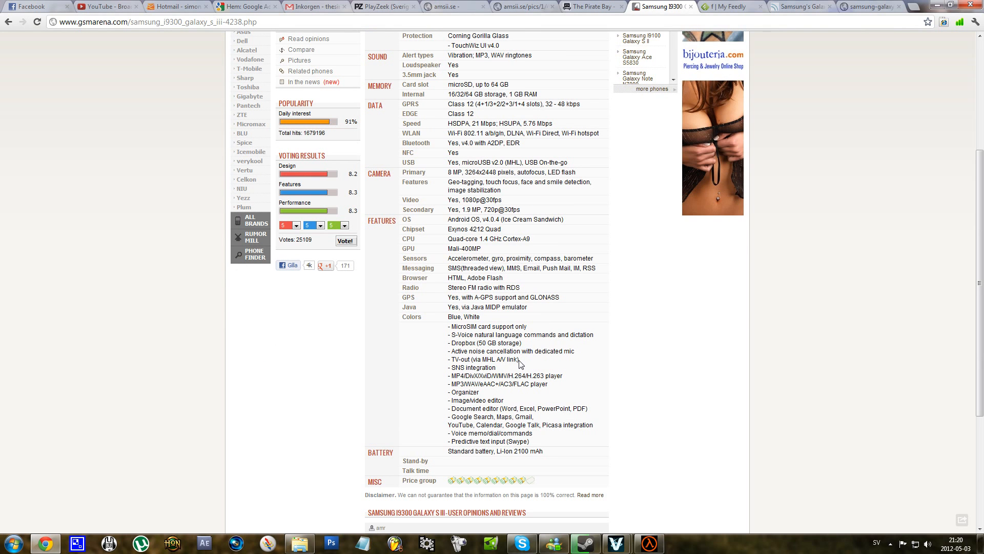
pyautogui.moveTo(491, 381)
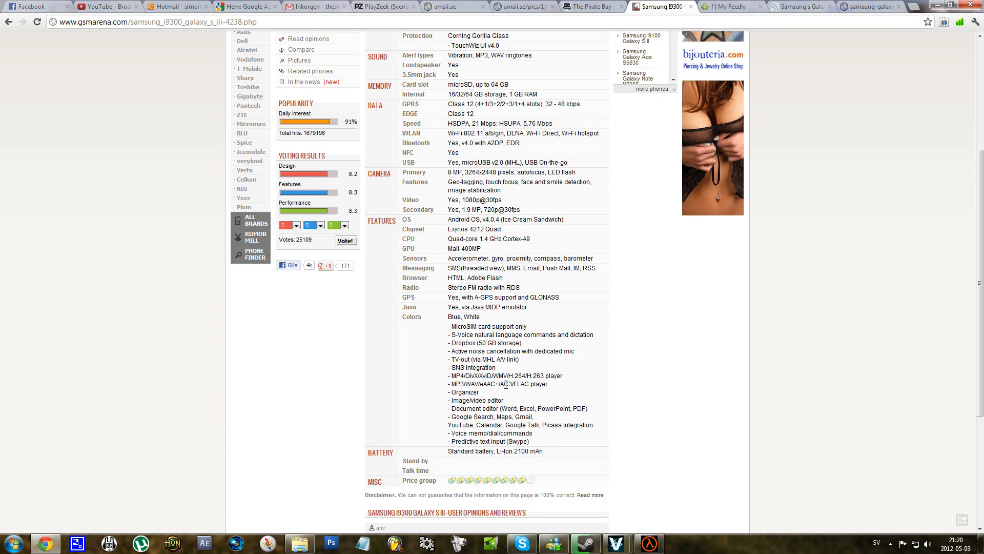
pyautogui.moveTo(506, 383)
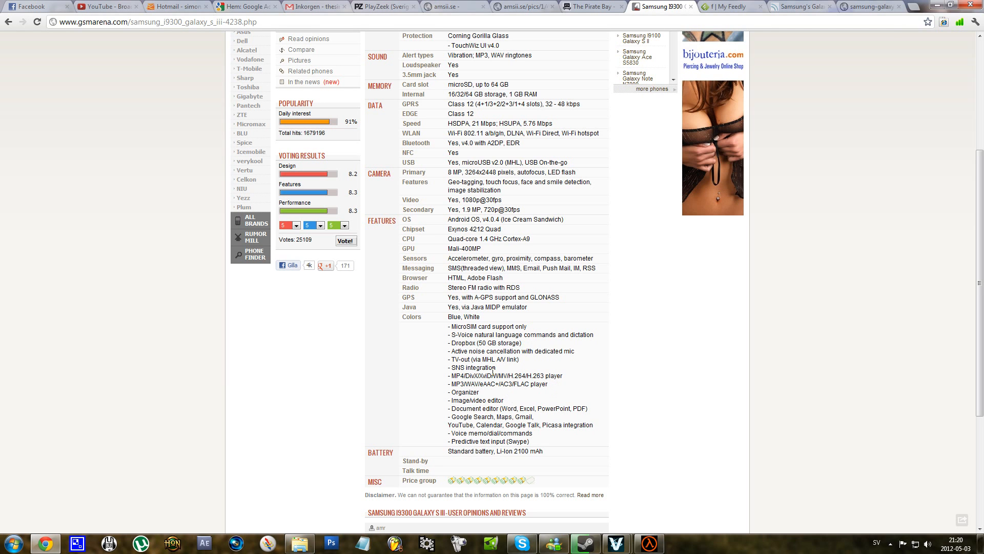
pyautogui.moveTo(533, 381)
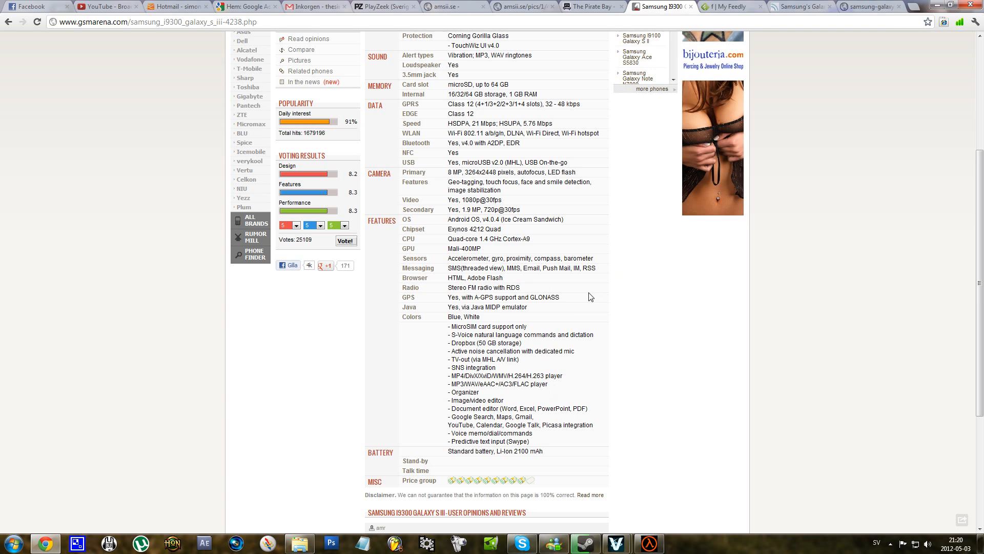
pyautogui.moveTo(500, 415)
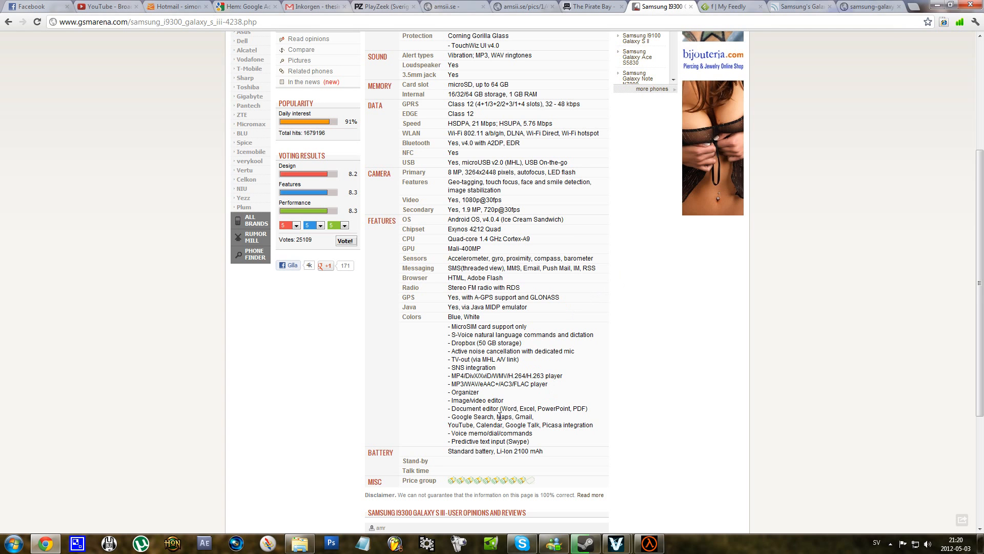
pyautogui.moveTo(650, 407)
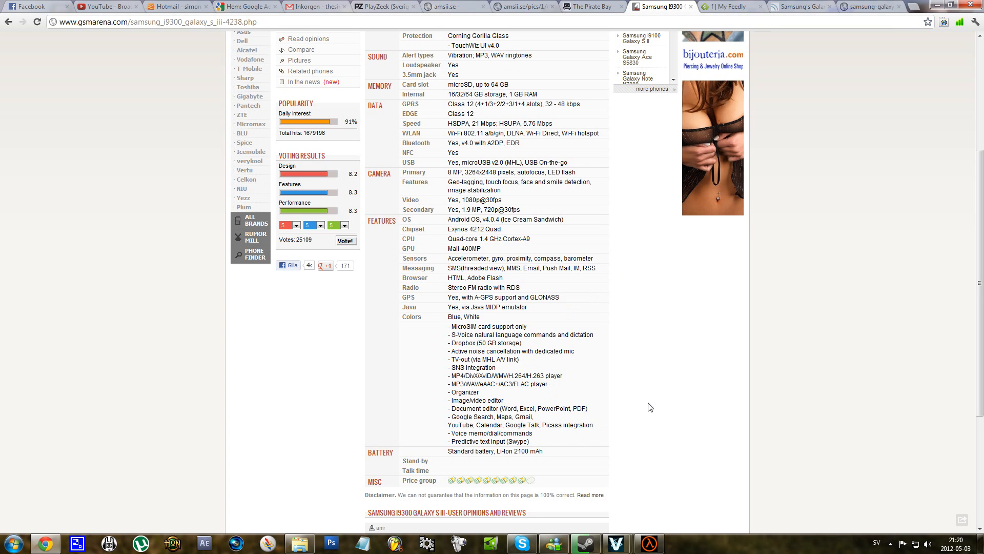
pyautogui.moveTo(613, 394)
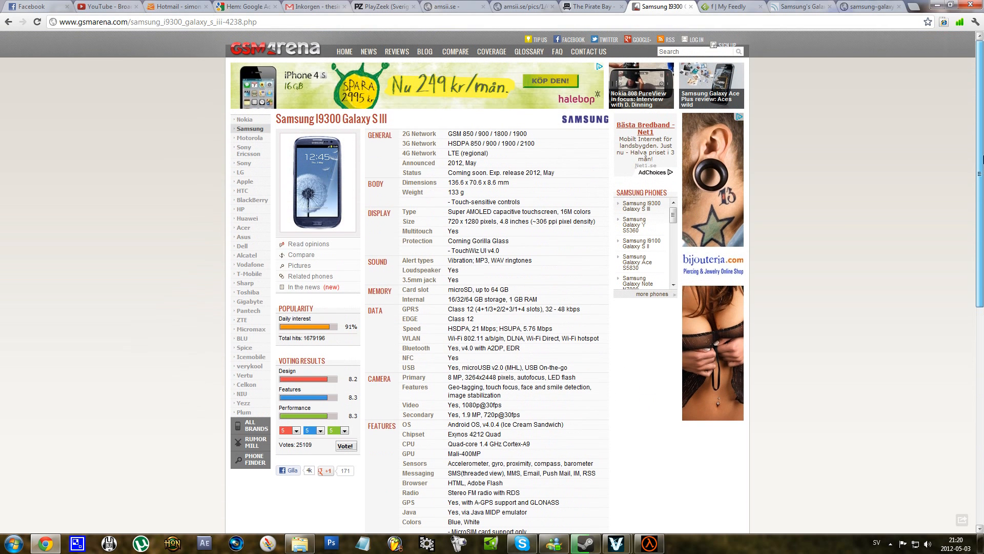
pyautogui.scroll(-3)
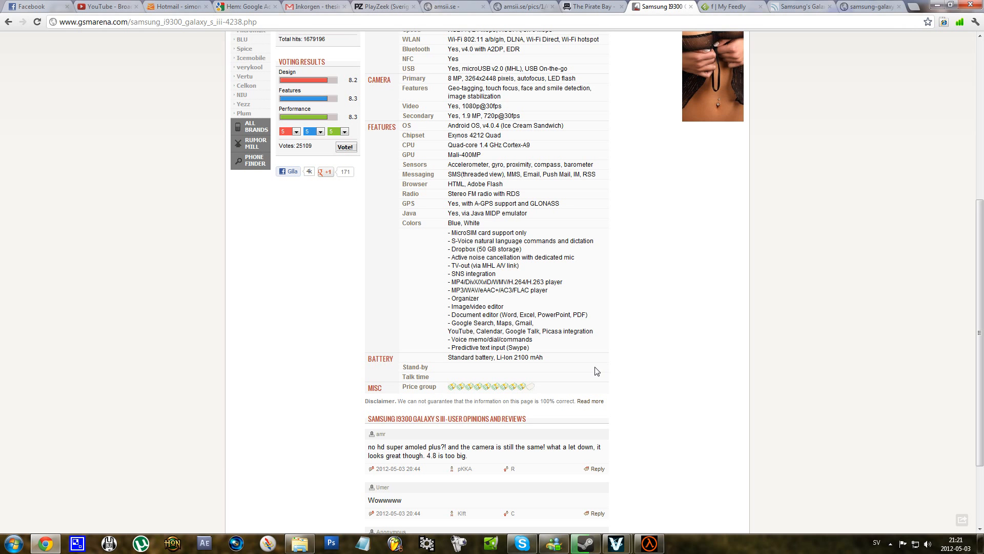
pyautogui.moveTo(531, 366)
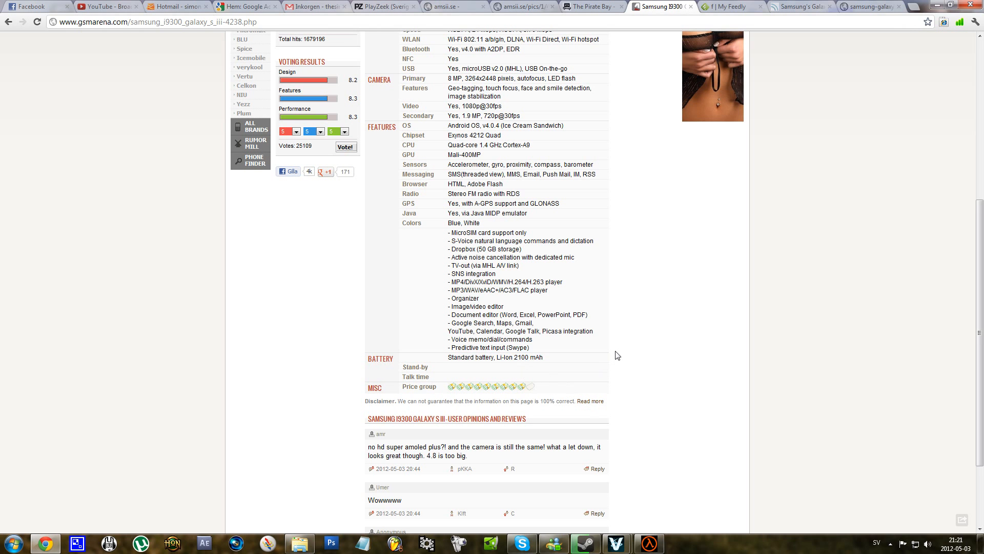
pyautogui.moveTo(647, 340)
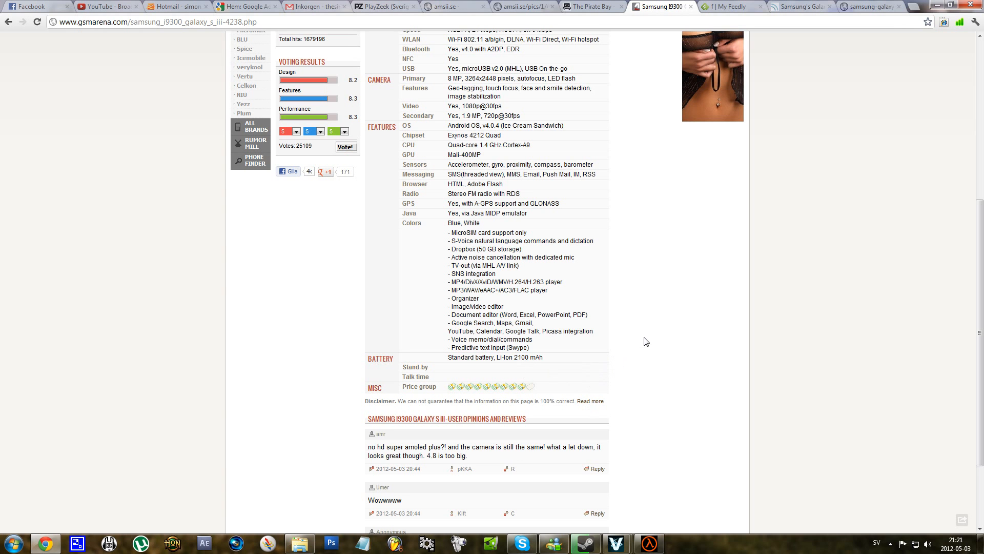
pyautogui.moveTo(648, 349)
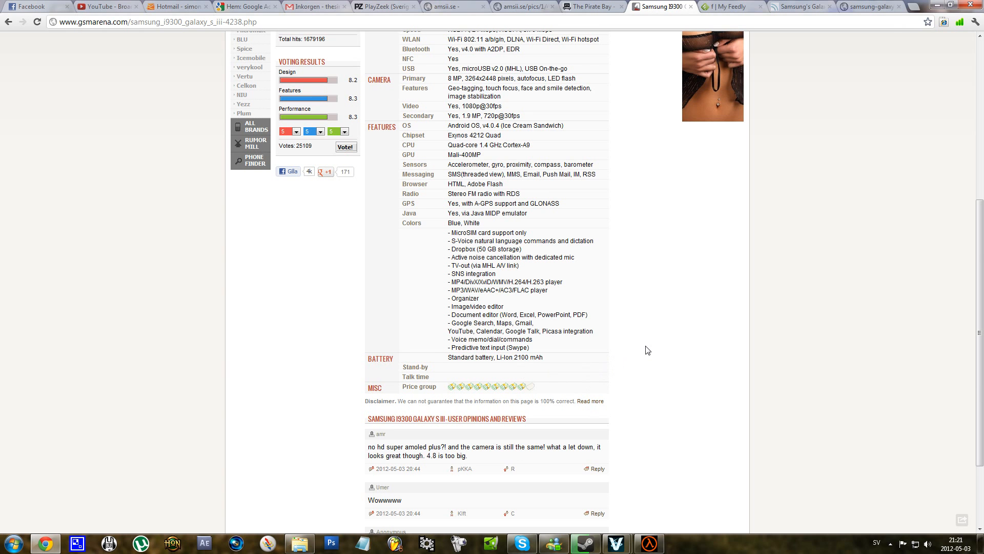
pyautogui.scroll(-3)
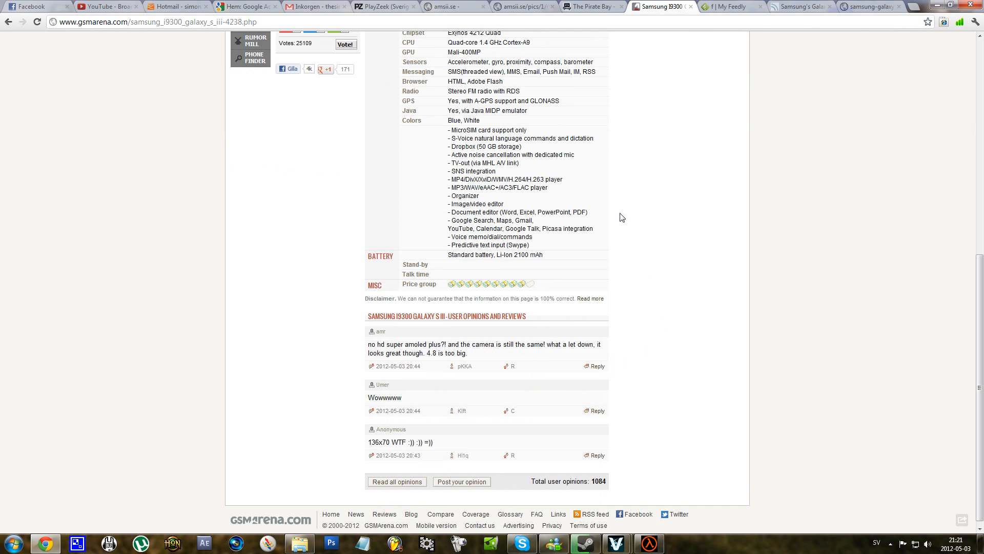
pyautogui.moveTo(604, 155)
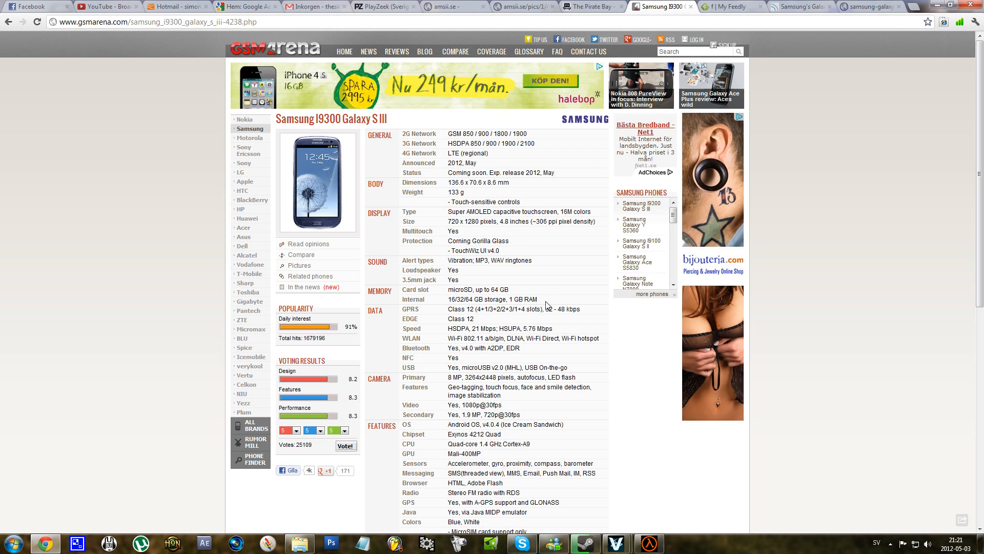
pyautogui.moveTo(560, 307)
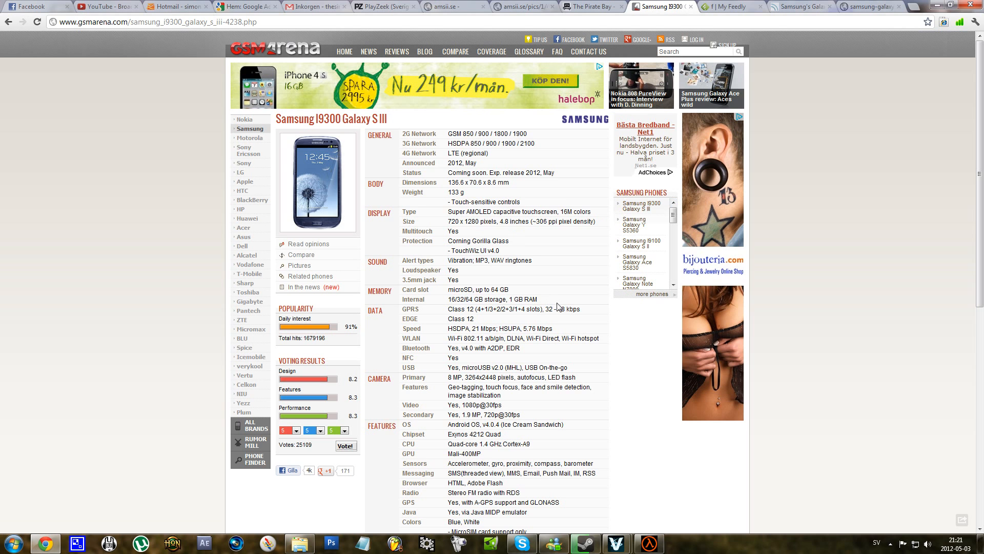
# Step: Scroll through the spec sheet down to the user opinions section at the bottom
pyautogui.scroll(-3)
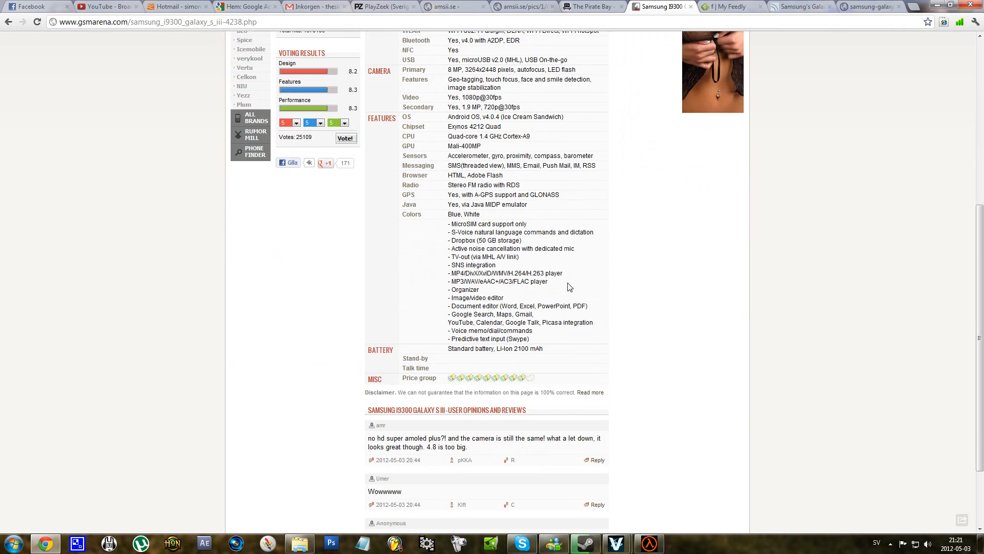
pyautogui.moveTo(577, 294)
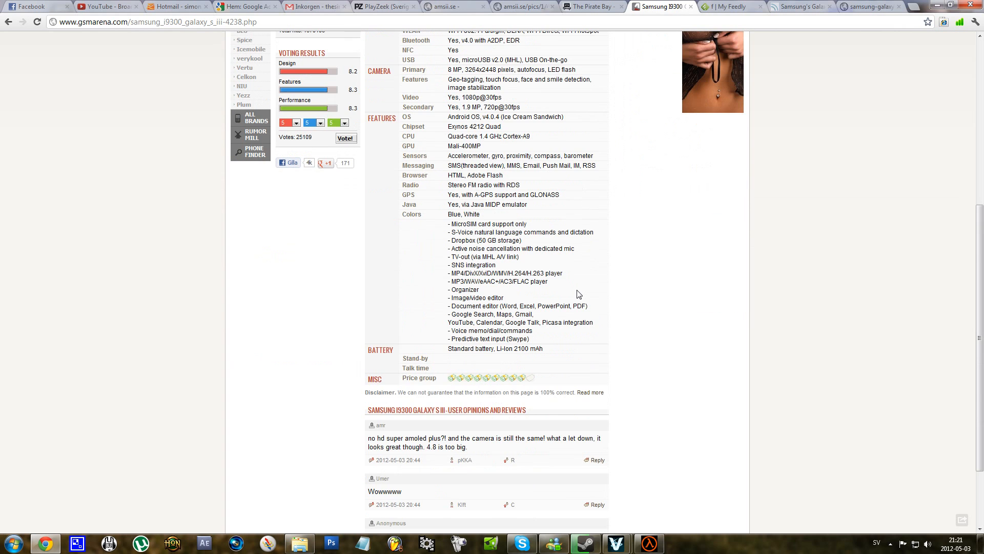
pyautogui.scroll(-3)
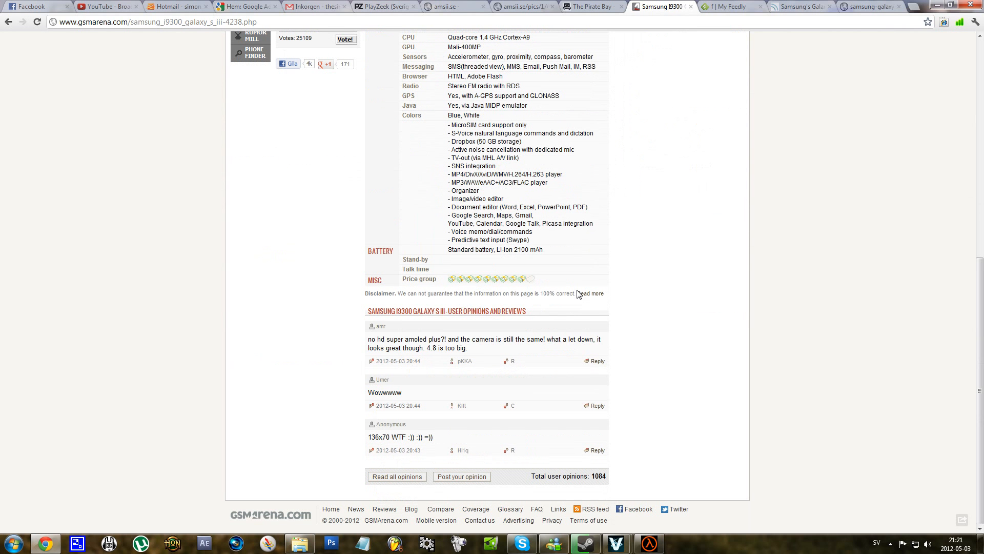
pyautogui.scroll(3)
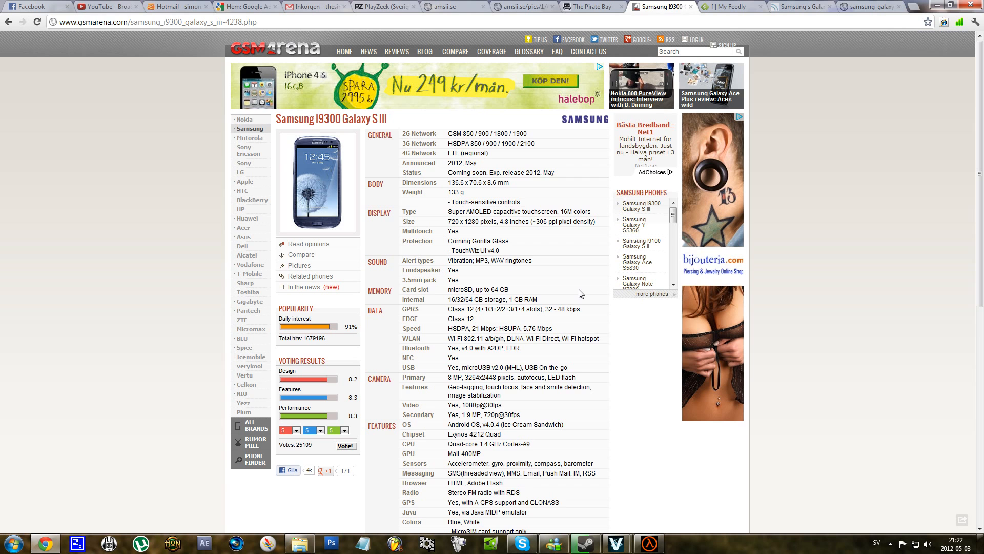
pyautogui.moveTo(588, 278)
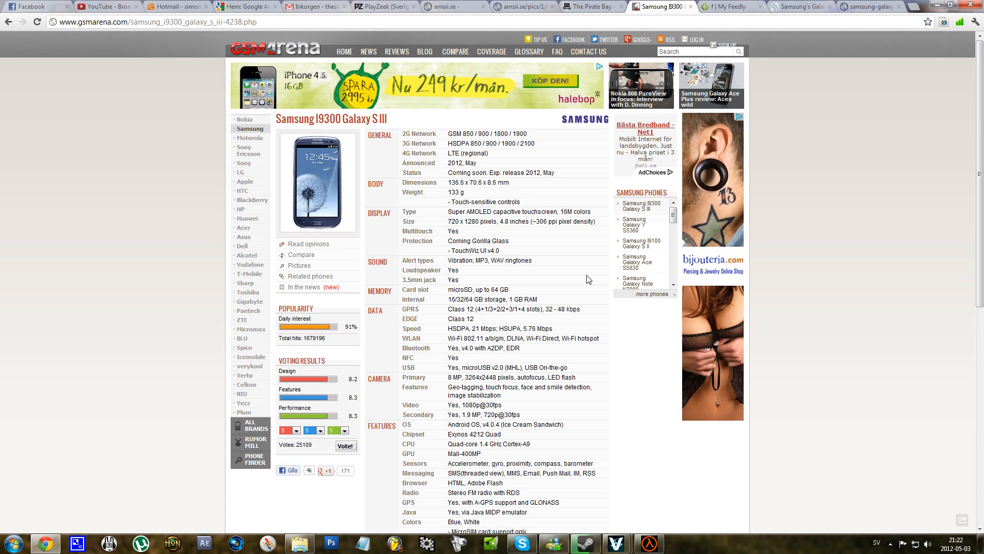
pyautogui.moveTo(587, 279)
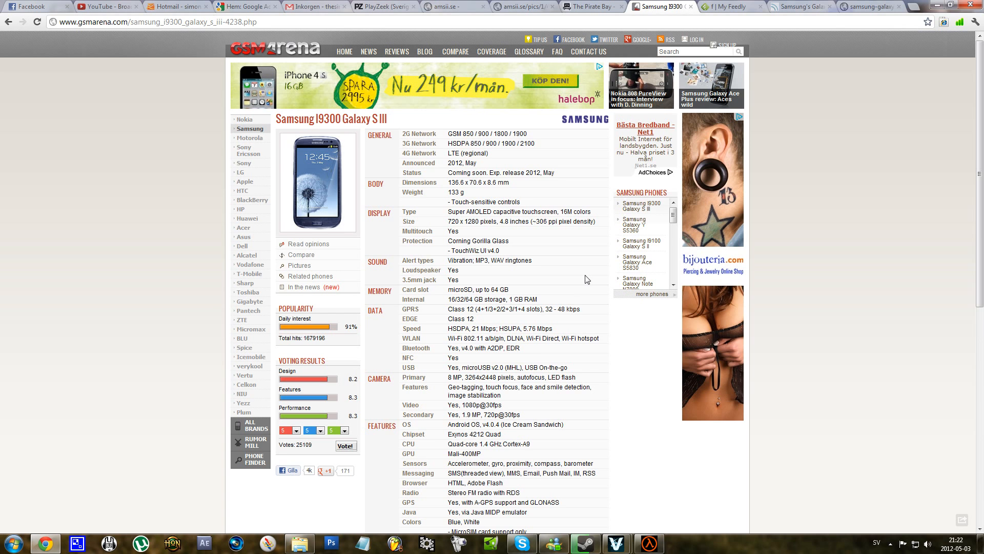
pyautogui.scroll(-3)
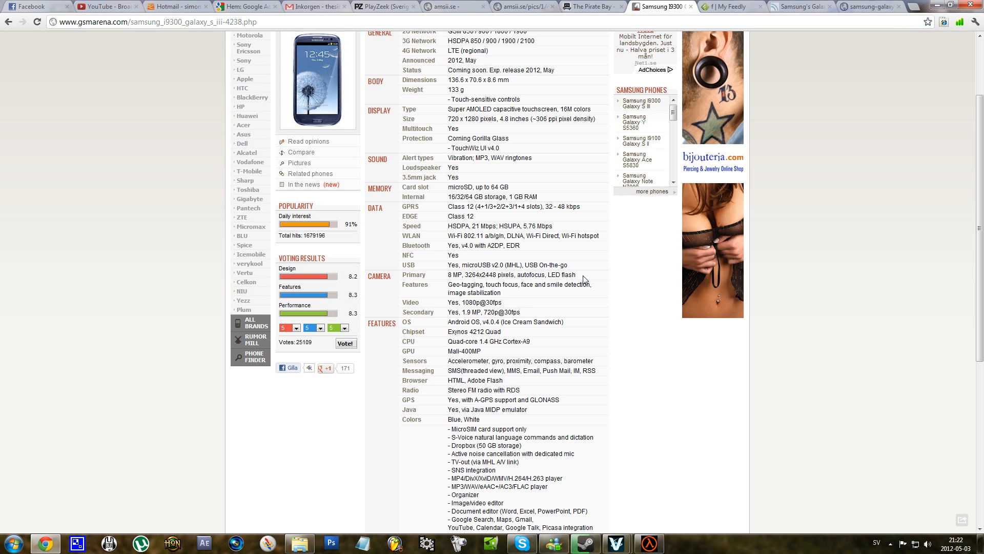
pyautogui.scroll(-3)
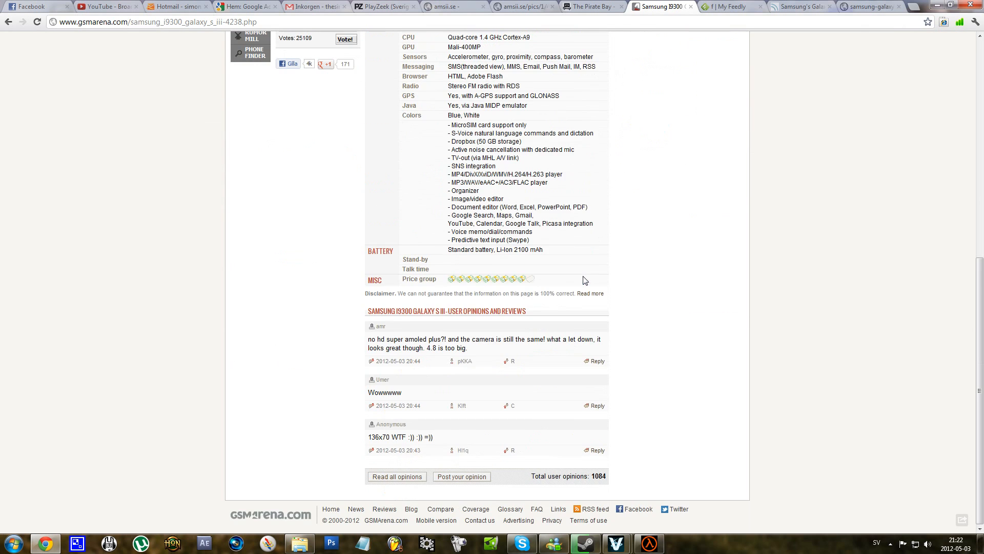
# Step: Switch to the blogcdn tab showing the Galaxy S III ad image
pyautogui.click(870, 6)
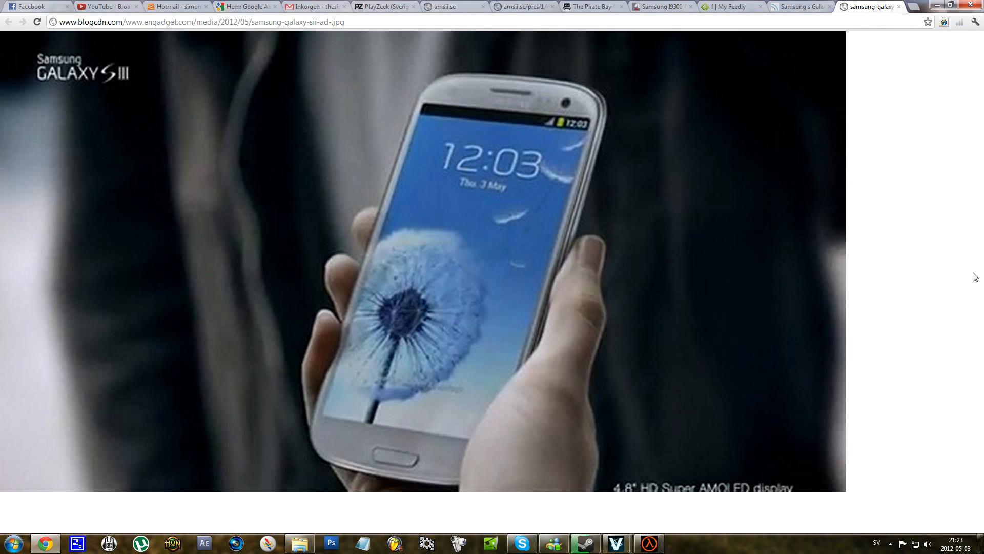
pyautogui.moveTo(931, 281)
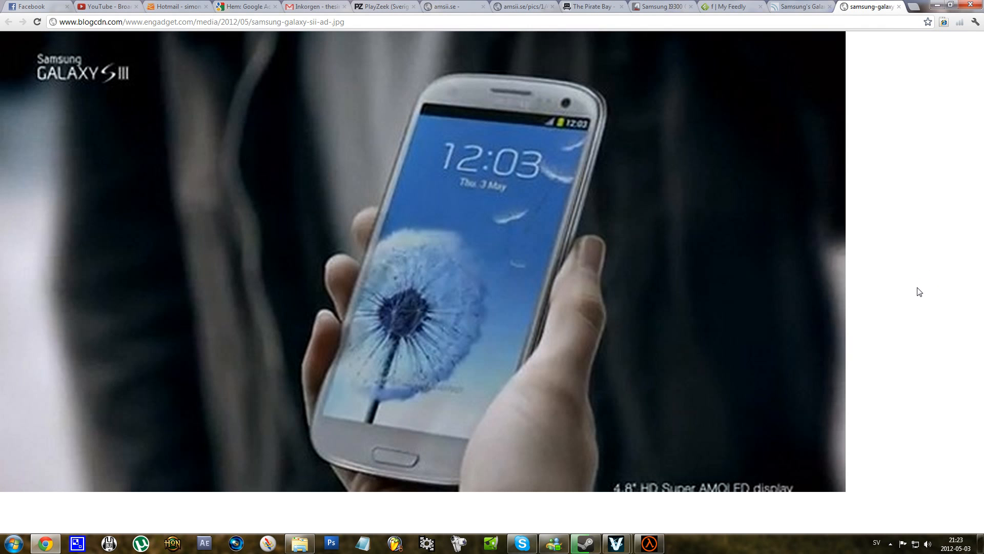
pyautogui.moveTo(913, 294)
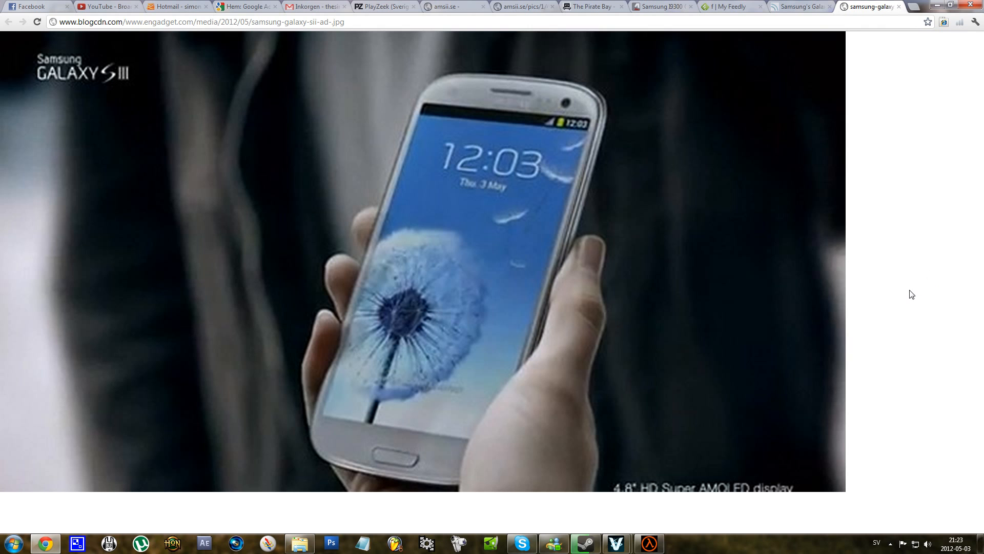